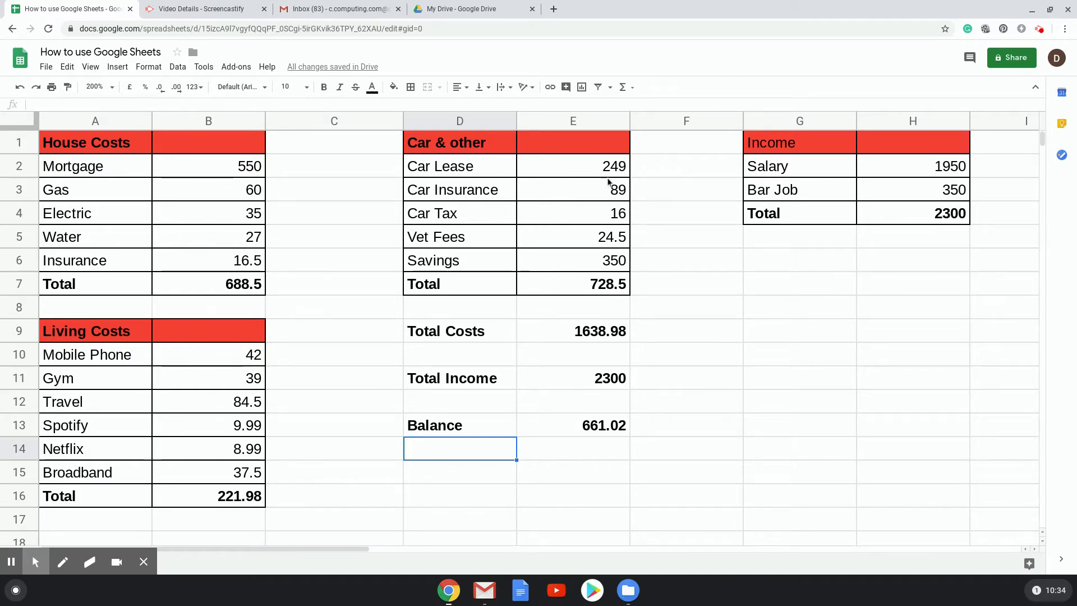
Review the Living Costs block and the existing Balance formula in E13
left_click(912, 166)
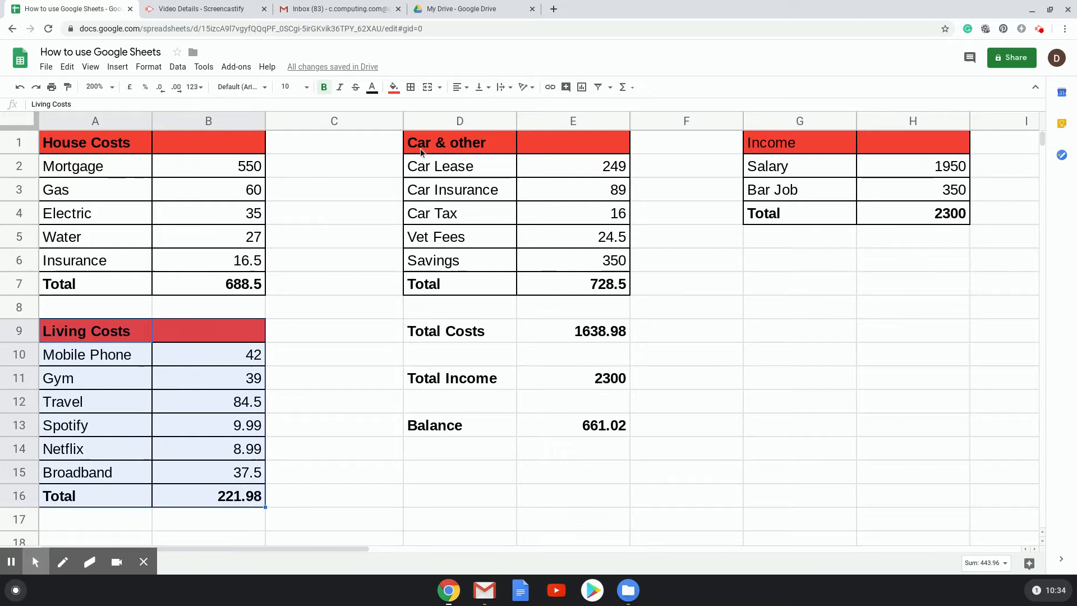
left_click(460, 143)
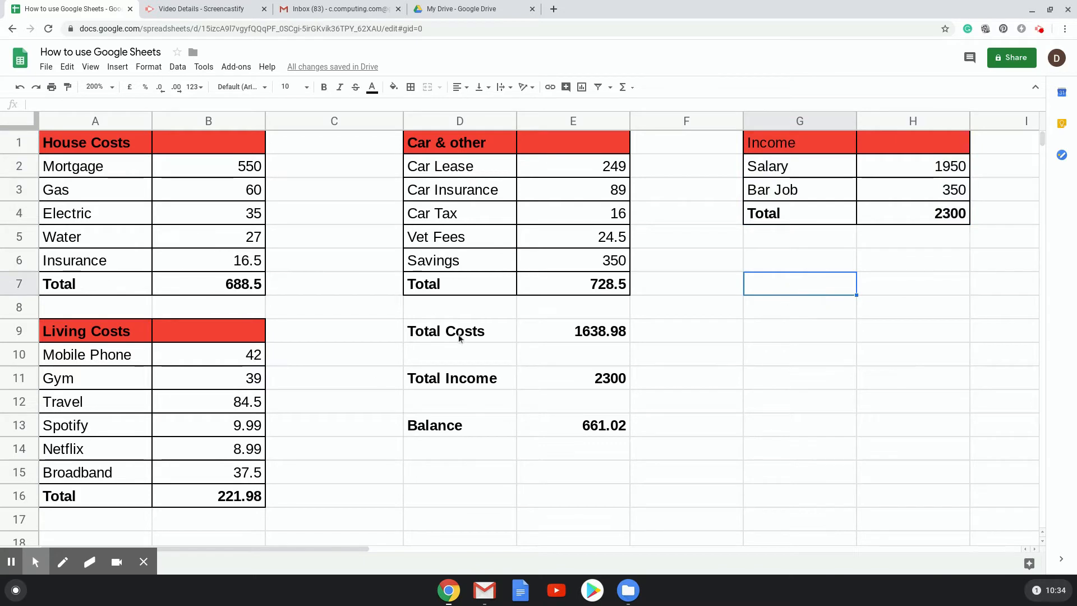
left_click(573, 330)
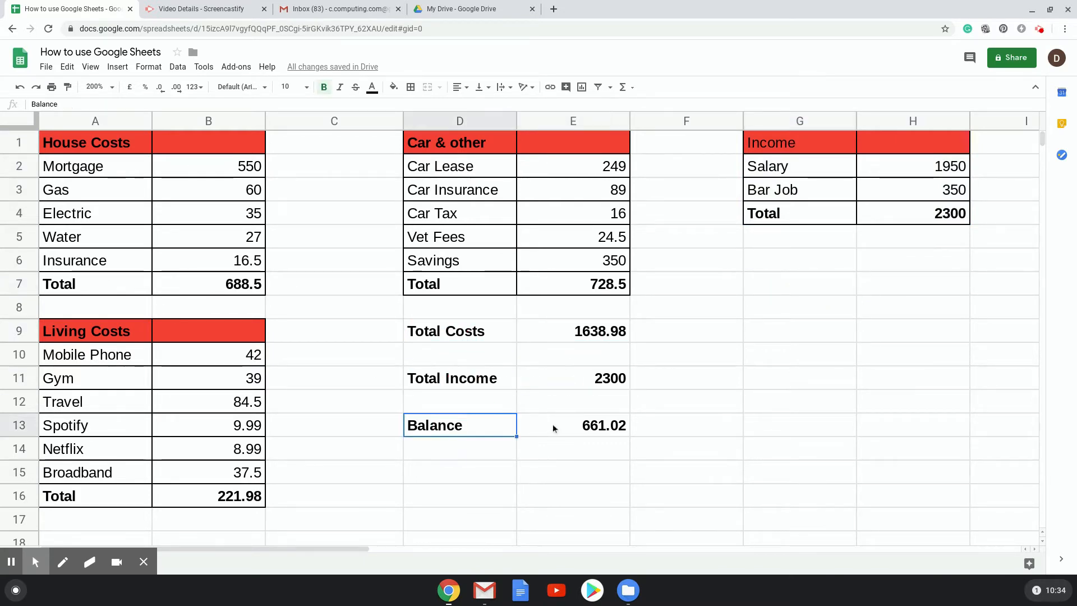
left_click(573, 425)
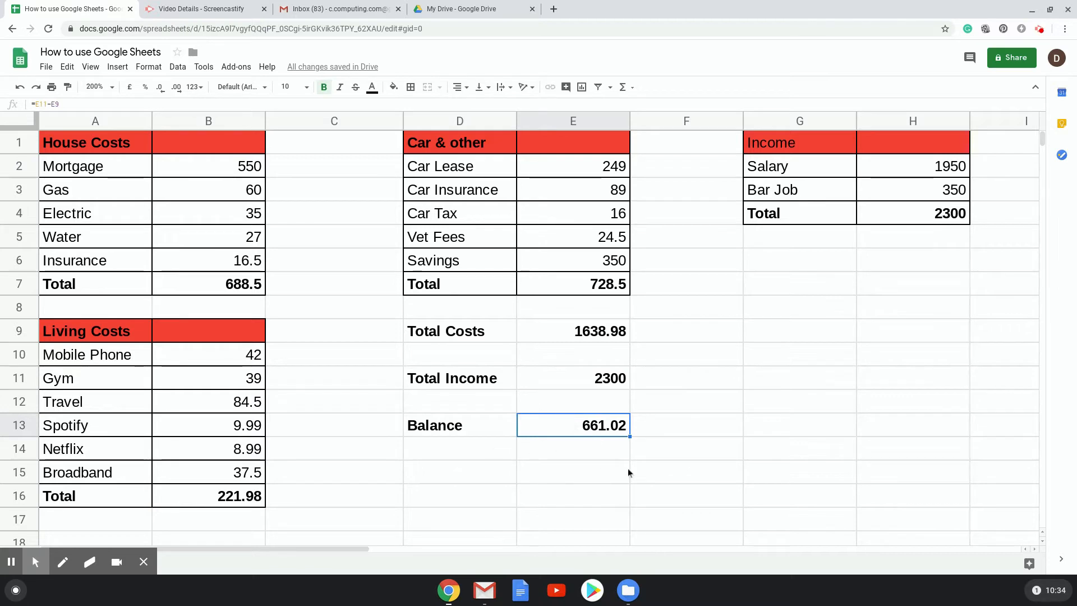
mouse_move(608, 440)
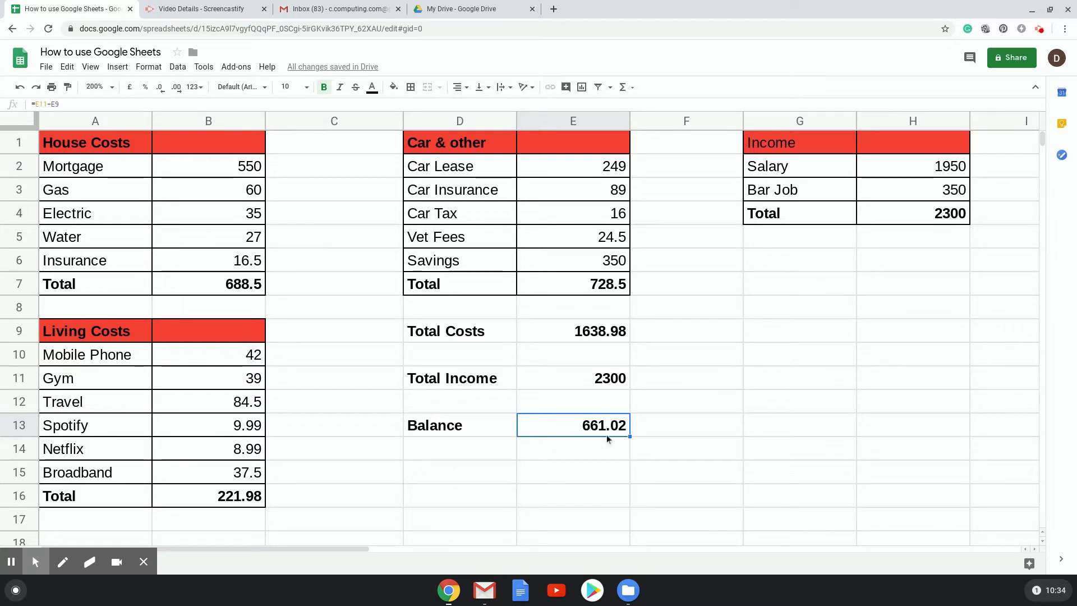
mouse_move(531, 454)
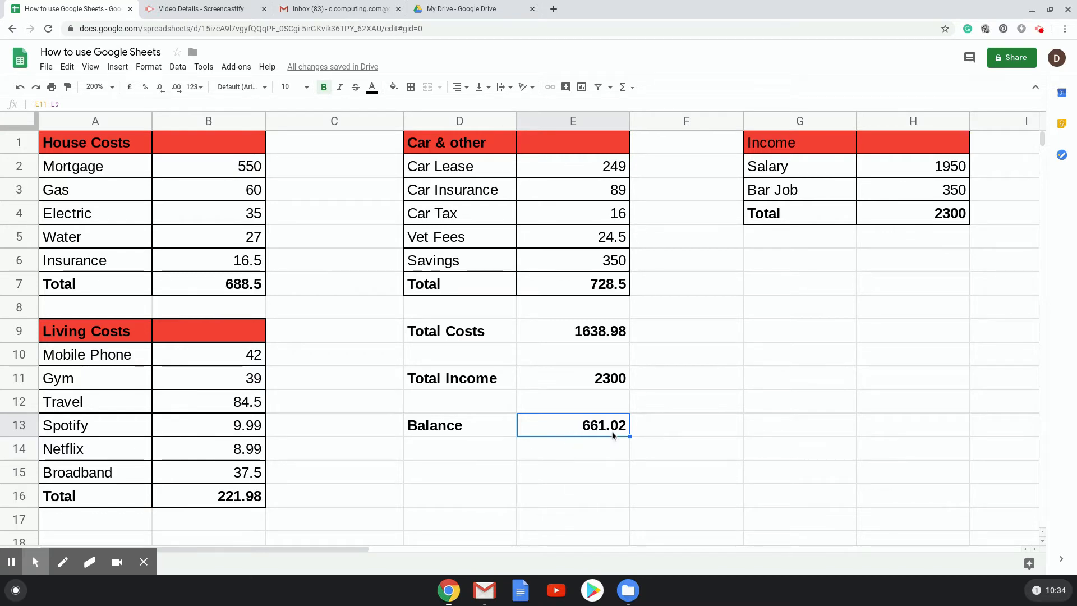
mouse_move(595, 434)
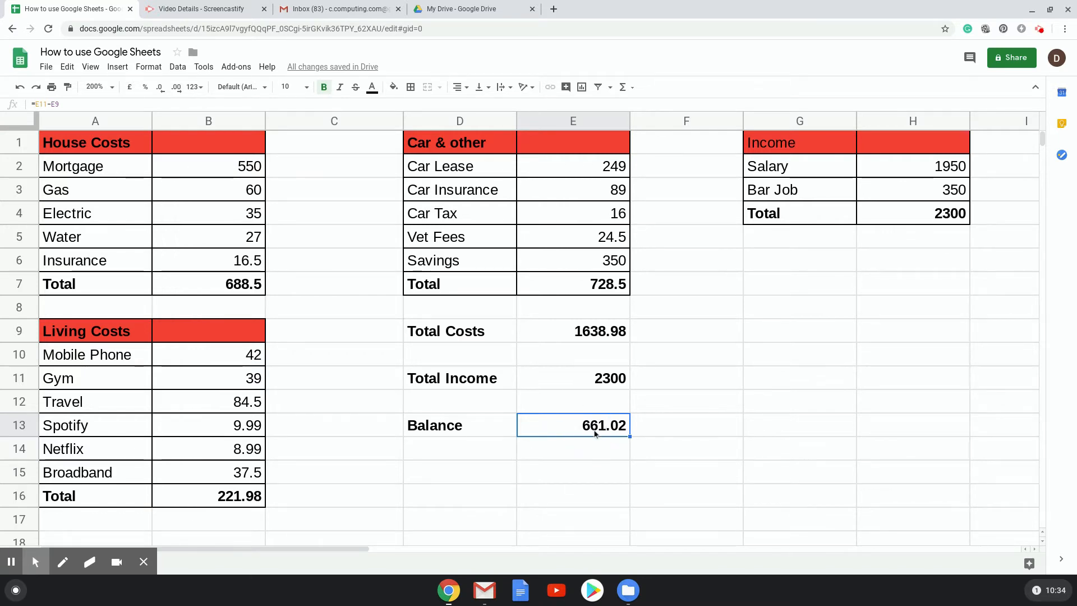
Add a Weekly row computing =E13/4 (165.255) below Balance and label the next row Daily
left_click(460, 449)
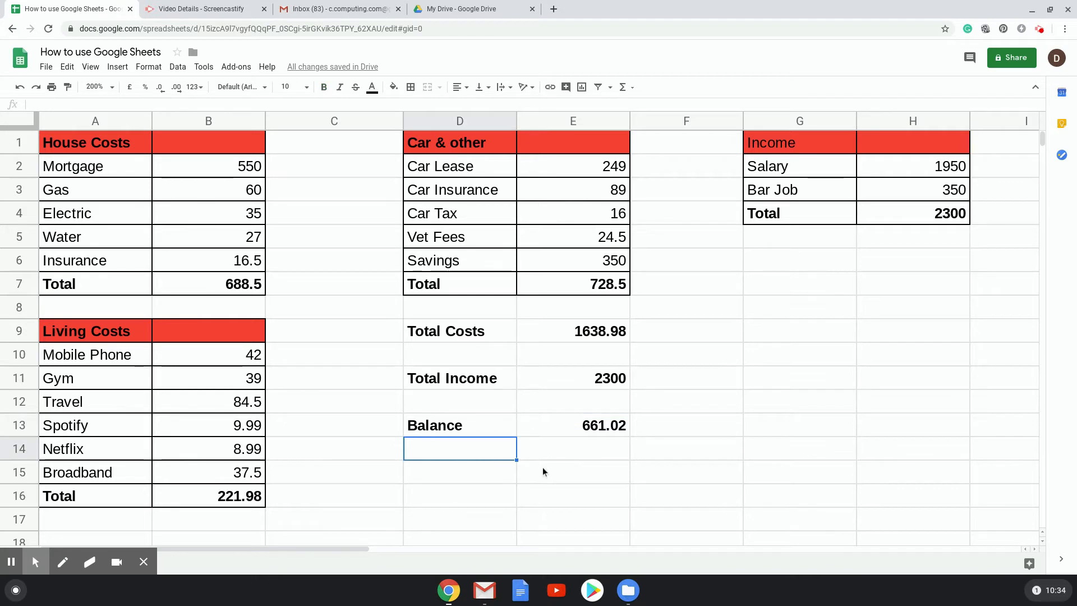
type("Dail")
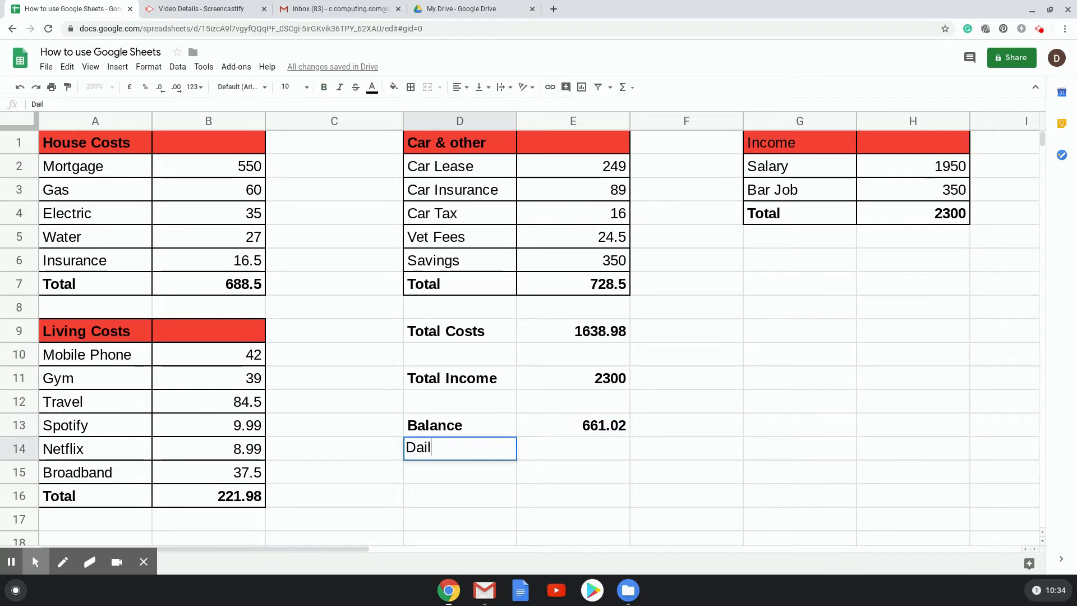
type("Weekly")
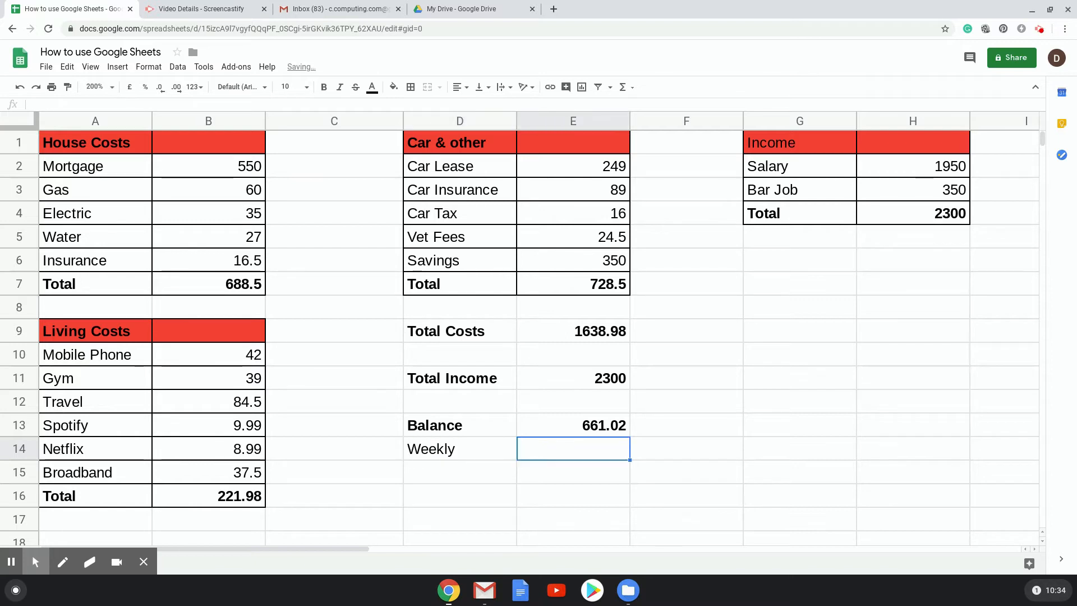
type("=")
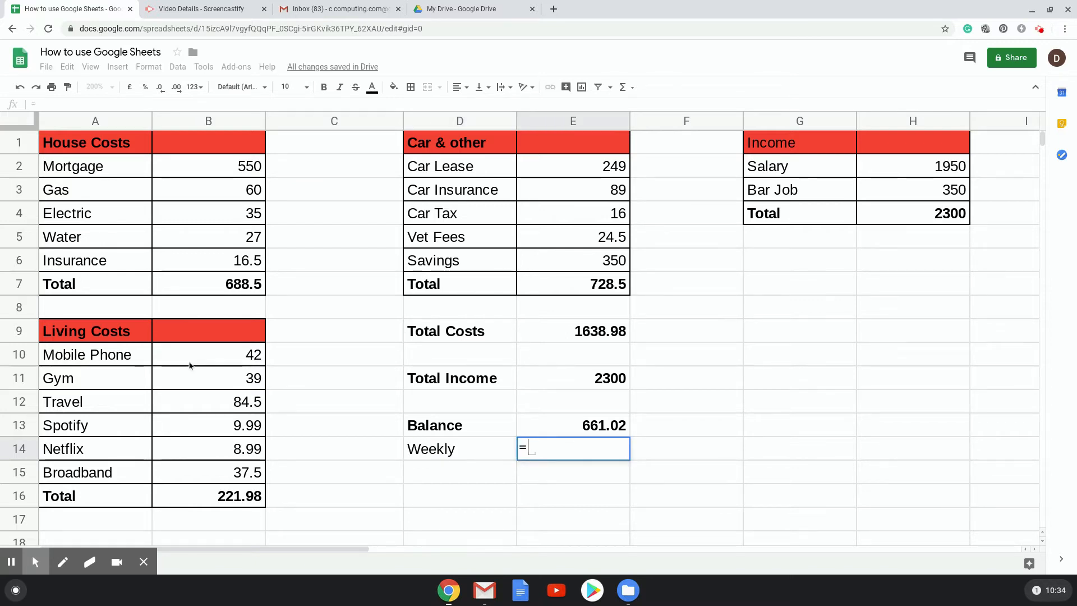
left_click(573, 424)
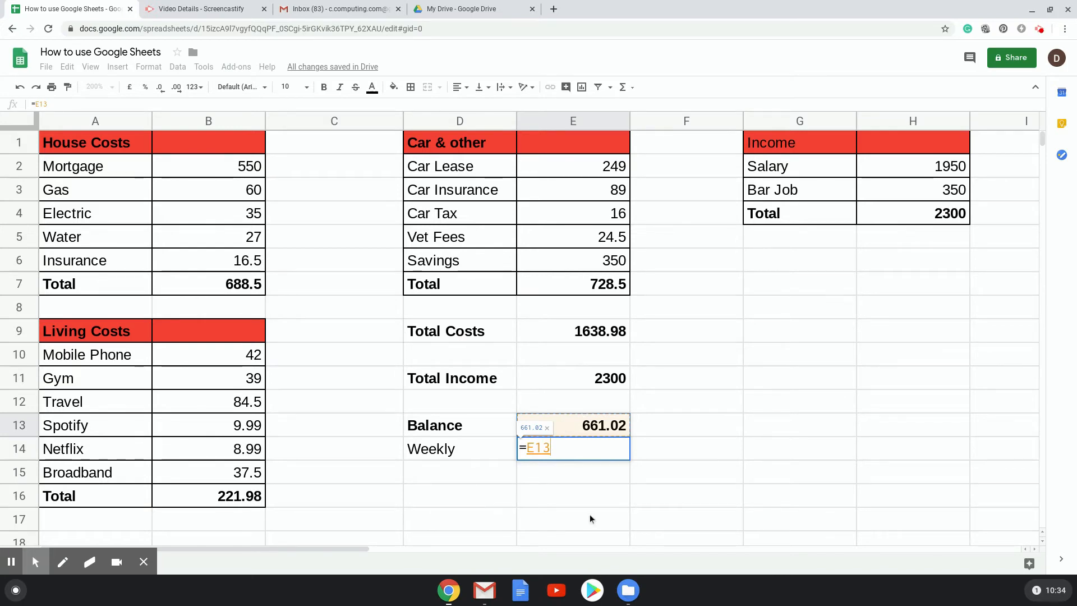
type("/")
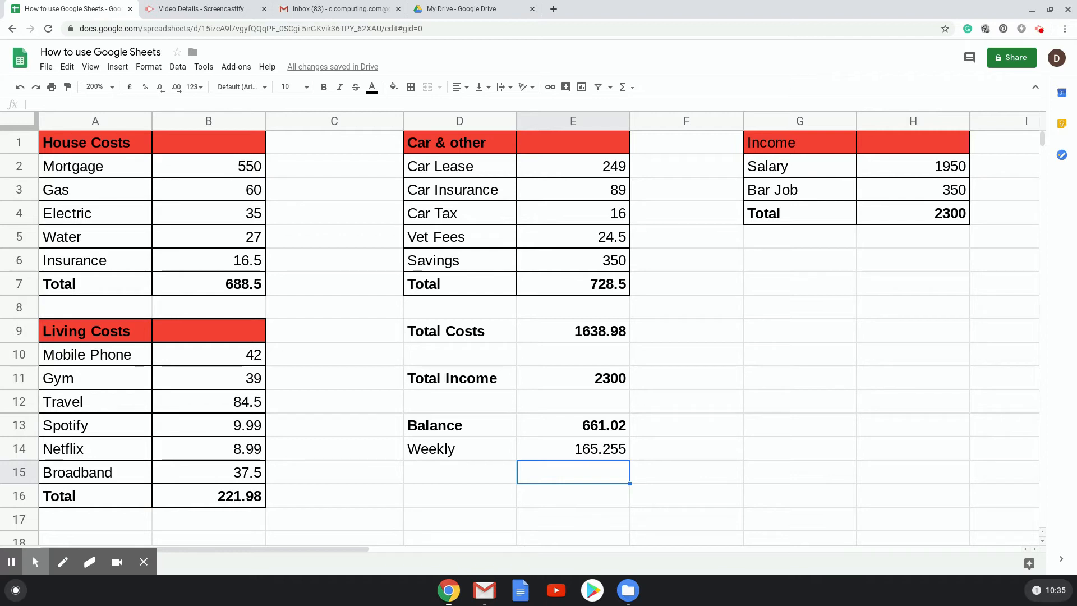
type("Daily")
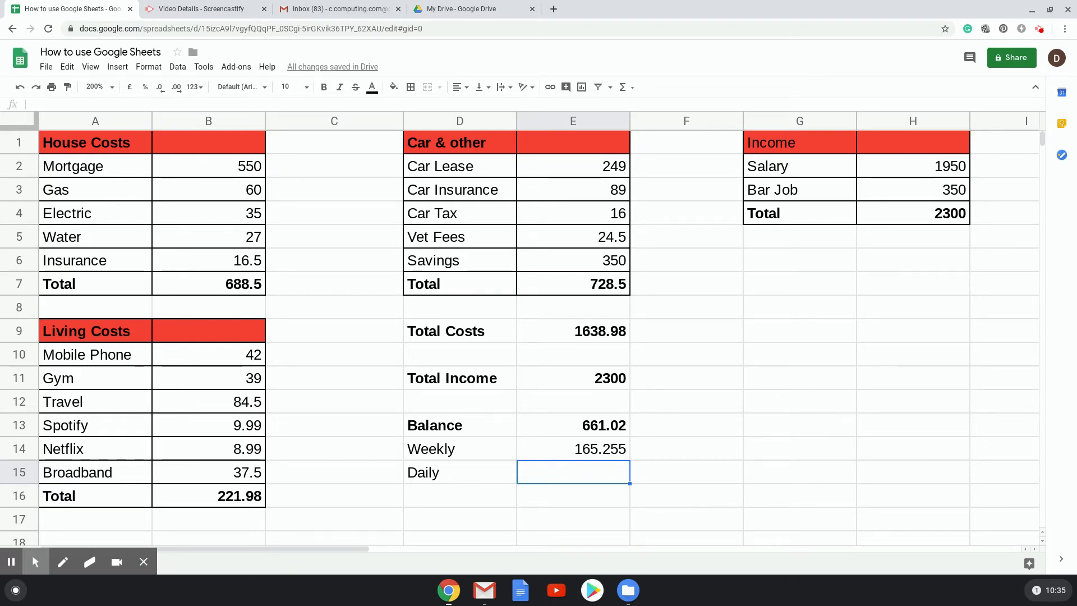
Enter =E13/30 in E15 so the Daily row shows 22.034
type("=E13")
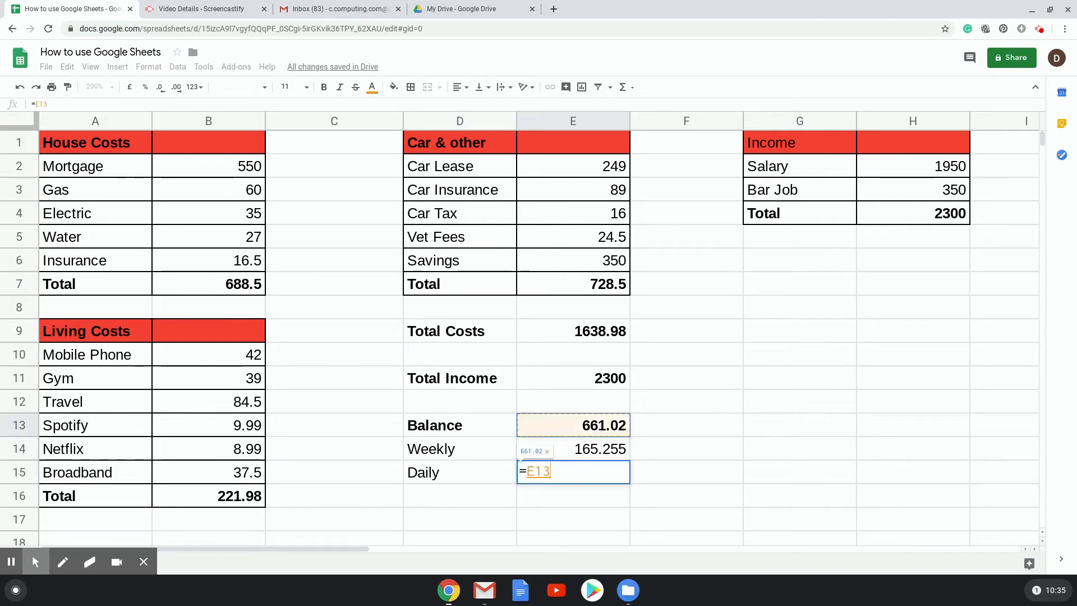
type("/3")
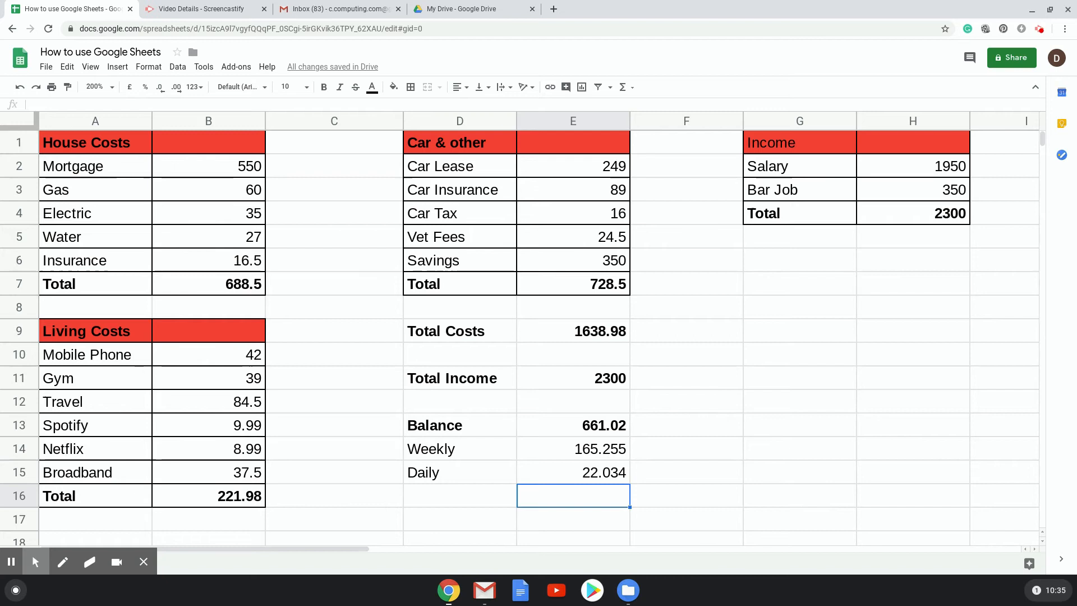
left_click(573, 473)
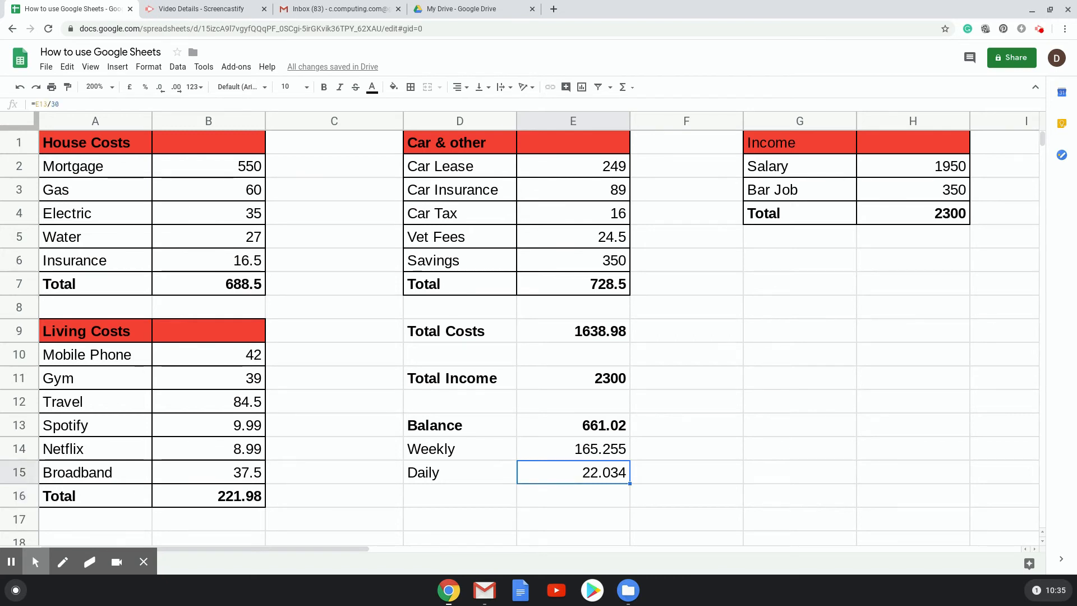
left_click(574, 424)
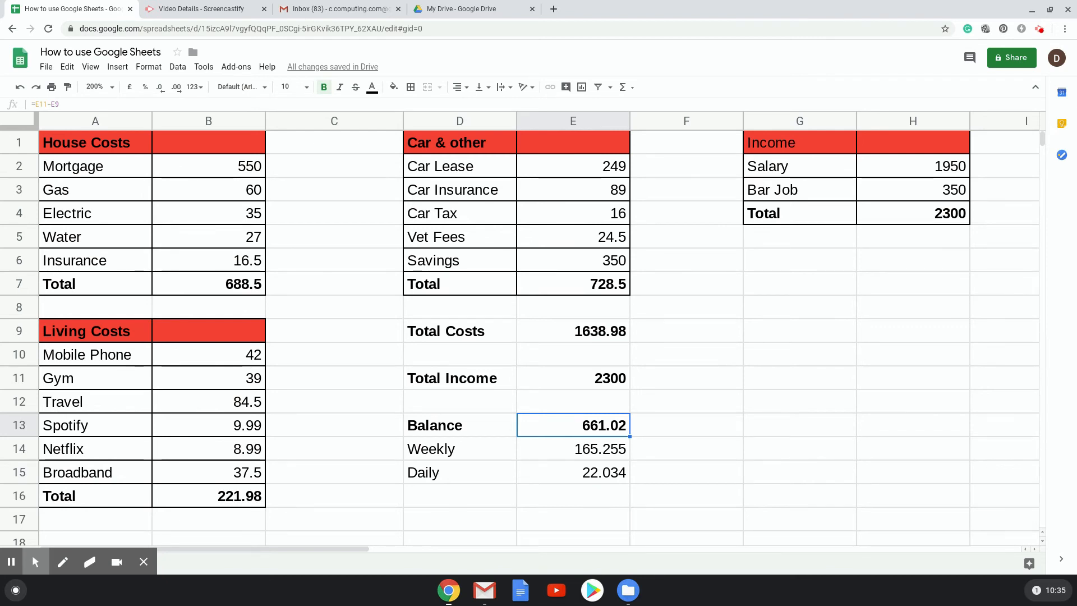
left_click(573, 472)
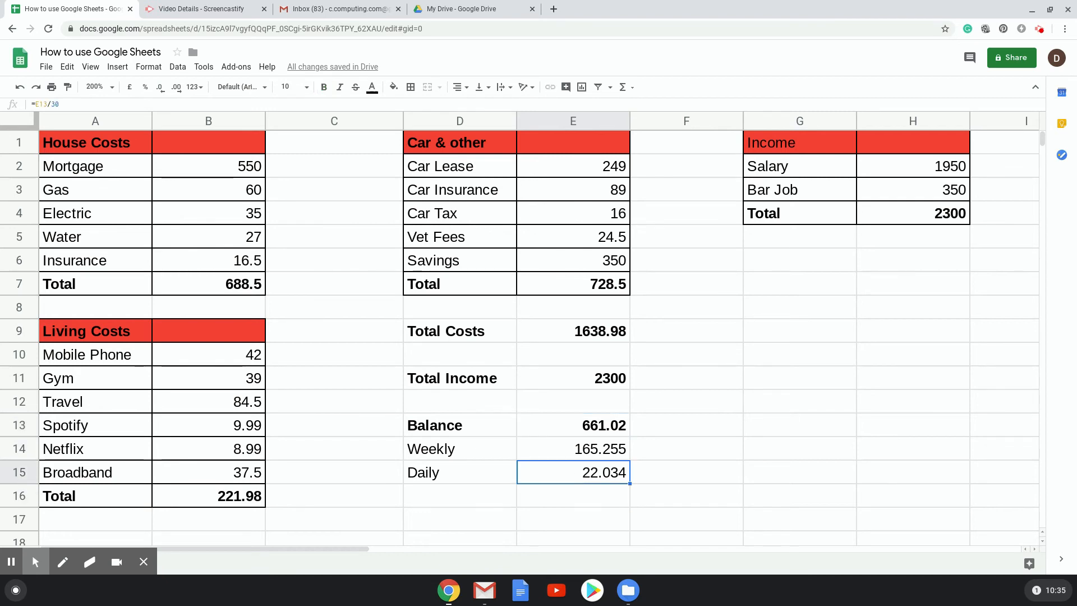
left_click(572, 518)
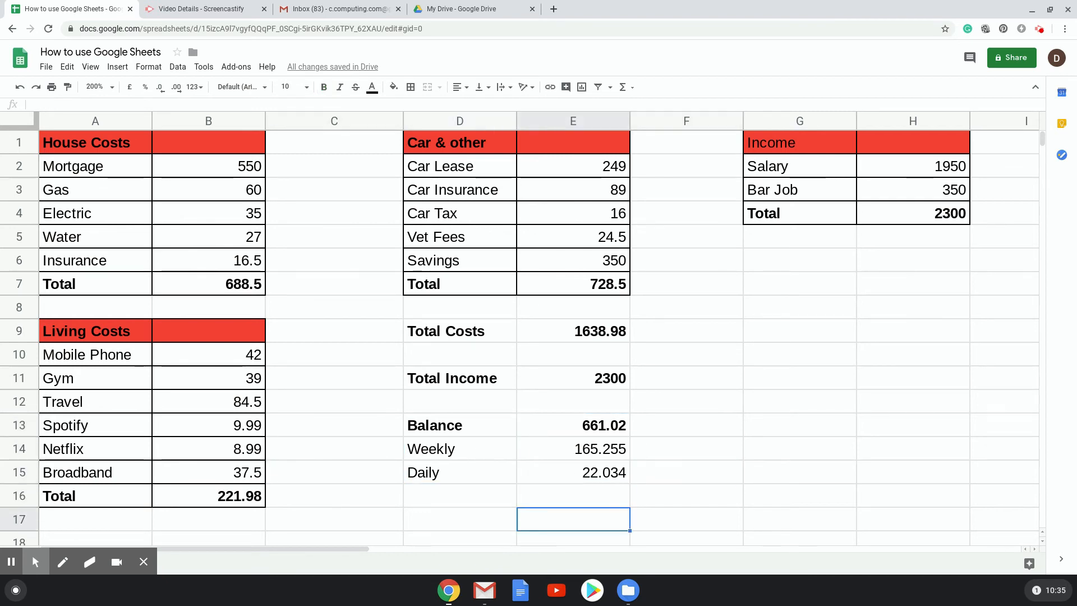